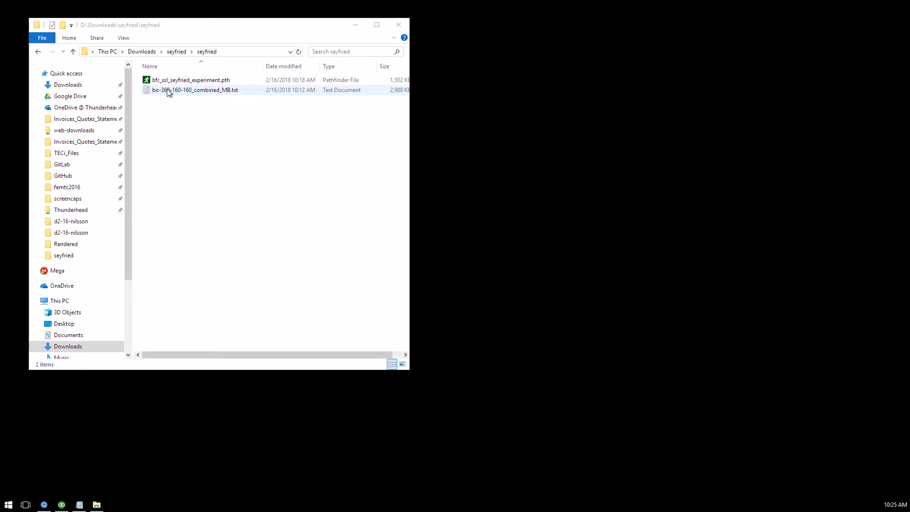
{"action": "mouse_move", "coordinate": [177, 92]}
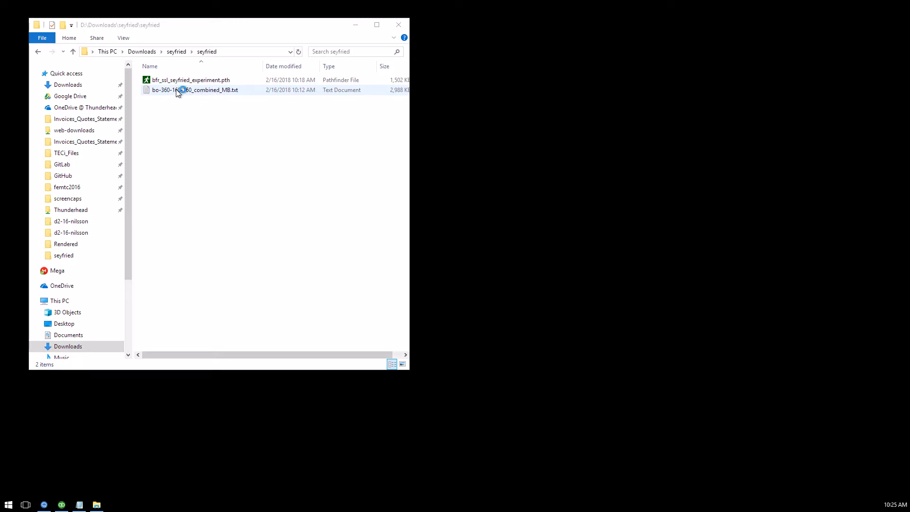
- Open bo-360-160-160_combined_MB.txt in Notepad through the file's Open with menu
{"action": "right_click", "coordinate": [194, 90]}
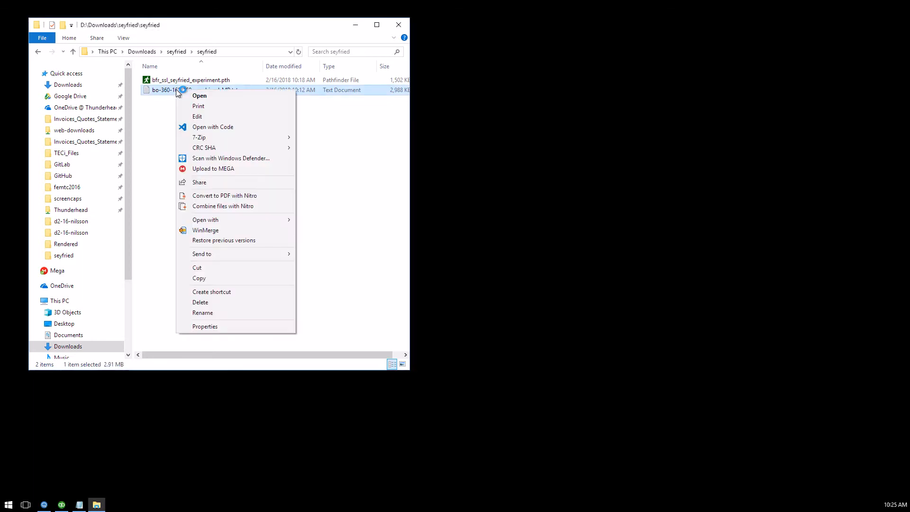
{"action": "mouse_move", "coordinate": [233, 219]}
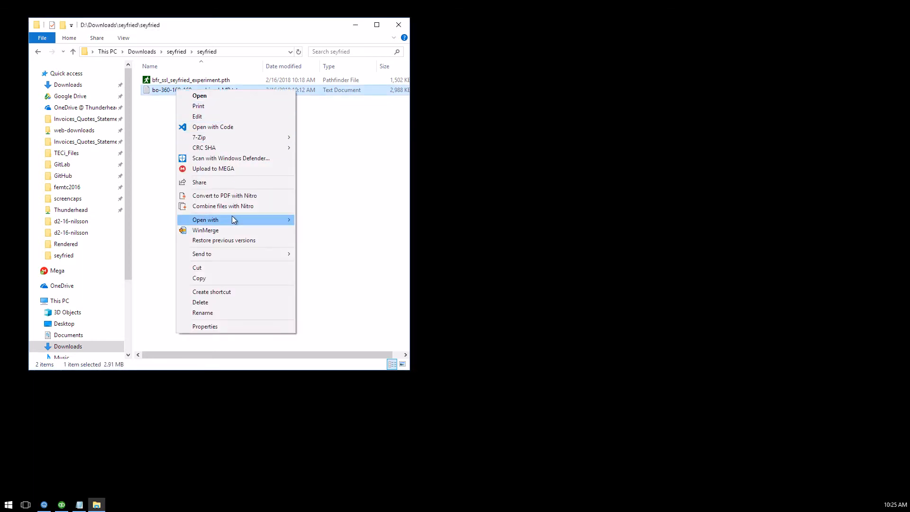
{"action": "left_click", "coordinate": [199, 95]}
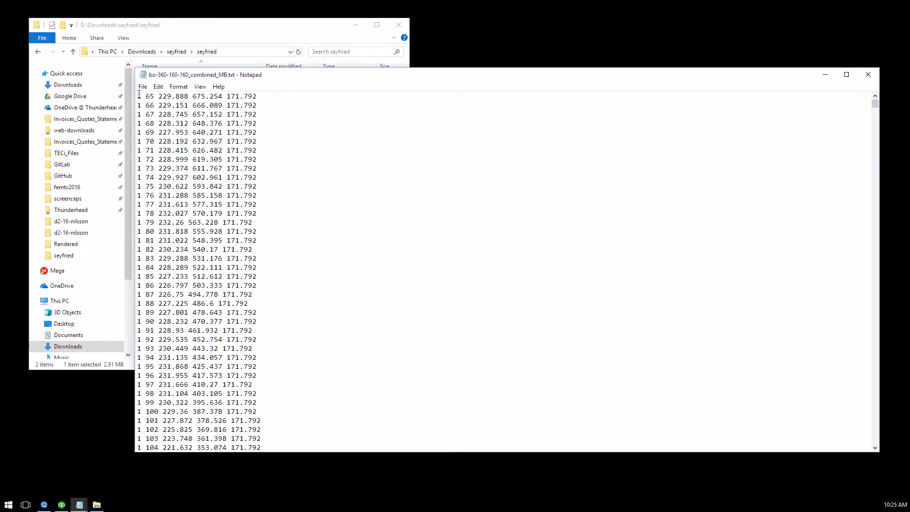
- Highlight the first row's 65 and x values, scroll through the trajectories, then close Notepad
{"action": "double_click", "coordinate": [148, 96]}
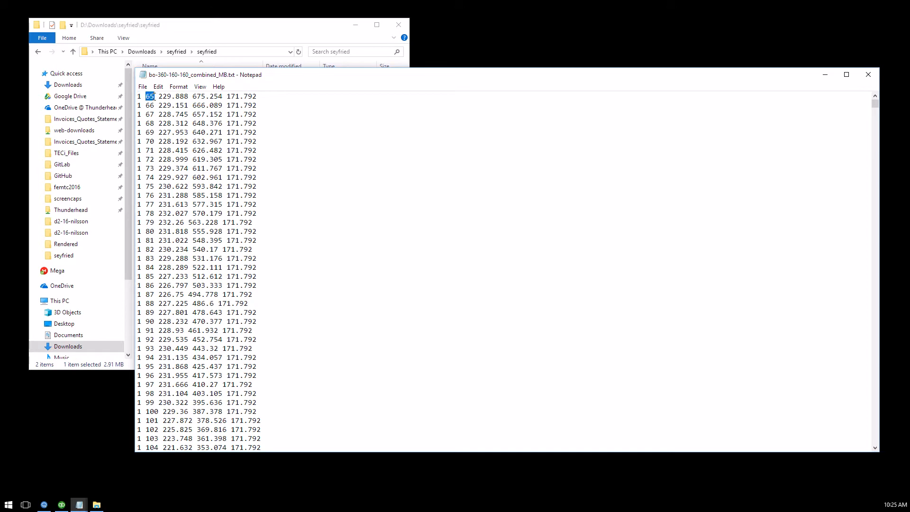
{"action": "mouse_move", "coordinate": [156, 108]}
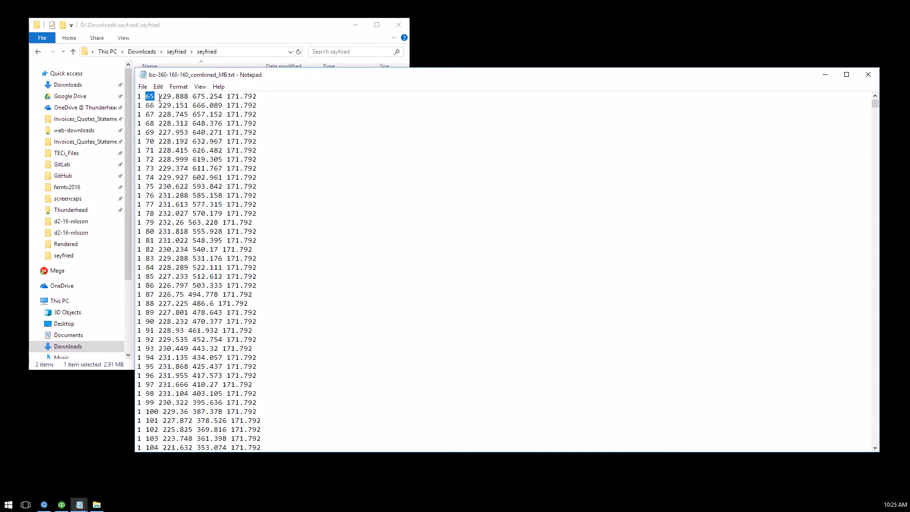
{"action": "double_click", "coordinate": [173, 96]}
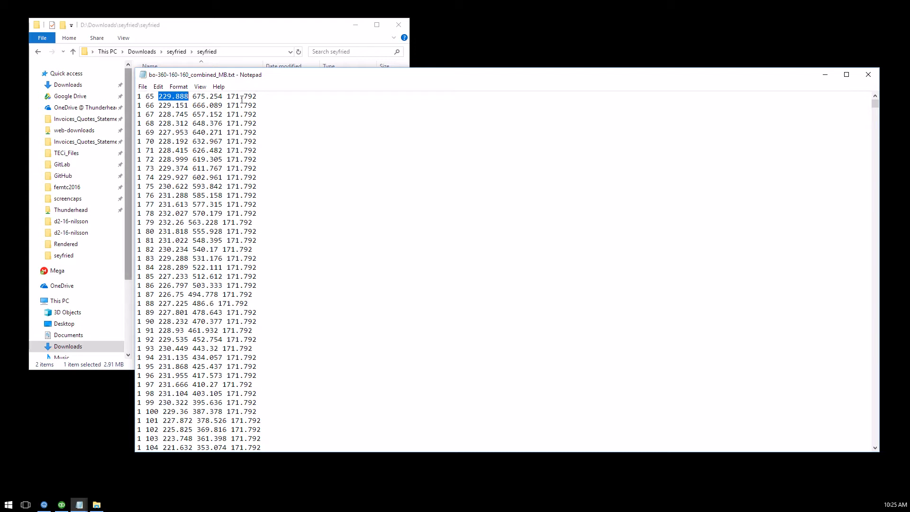
{"action": "scroll", "scroll_direction": "down", "scroll_amount": 3}
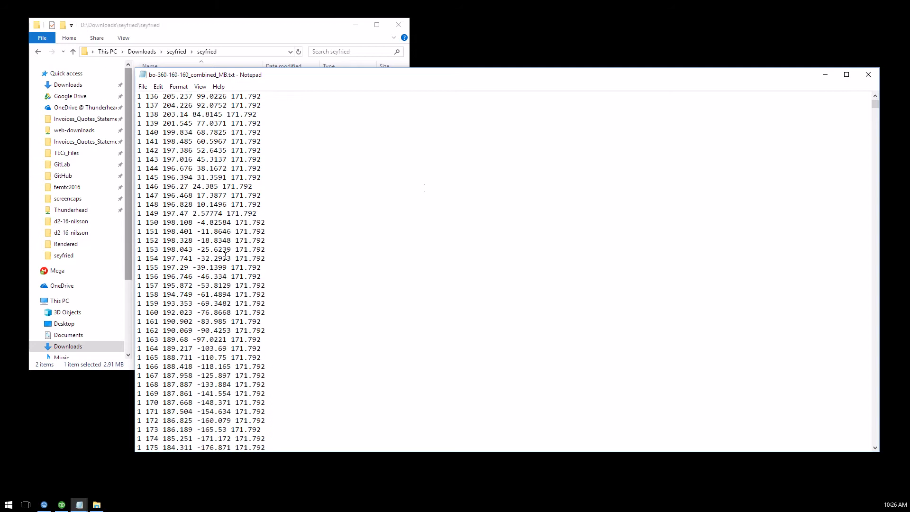
{"action": "scroll", "scroll_direction": "down", "scroll_amount": 3}
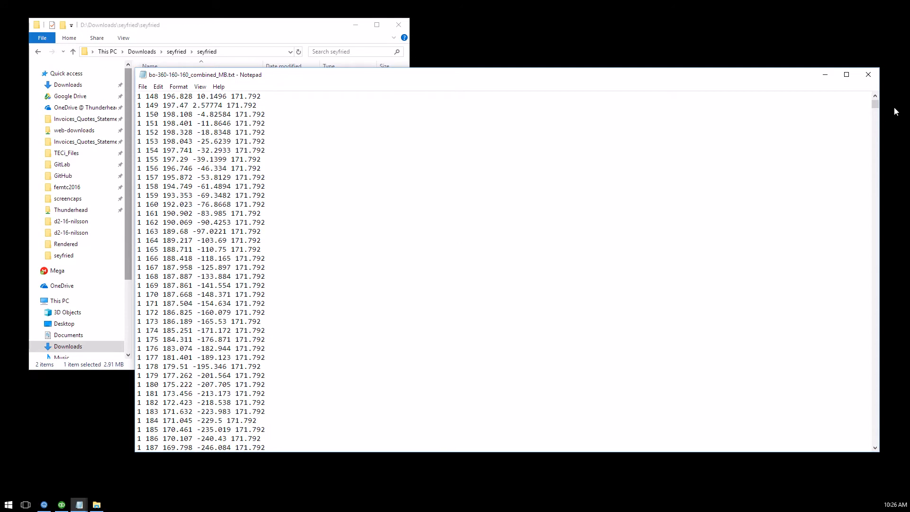
{"action": "scroll", "scroll_direction": "down", "scroll_amount": 3}
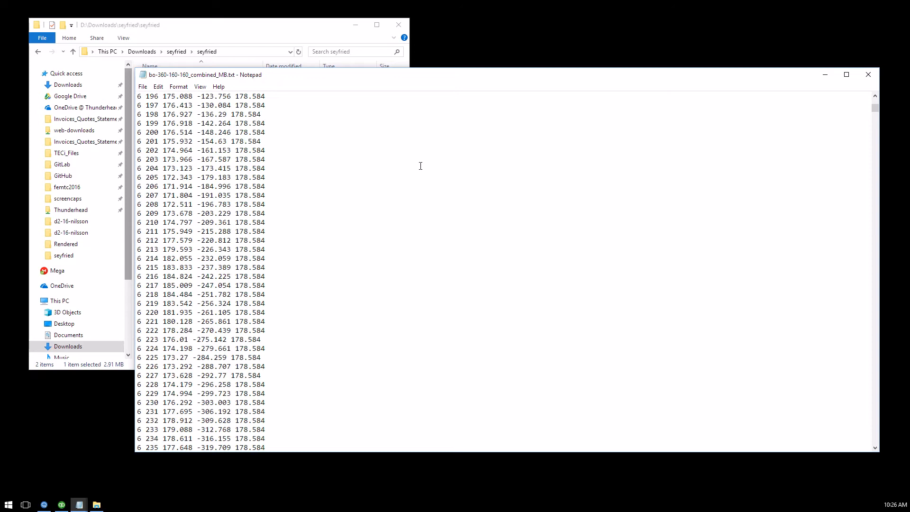
{"action": "scroll", "scroll_direction": "down", "scroll_amount": 3}
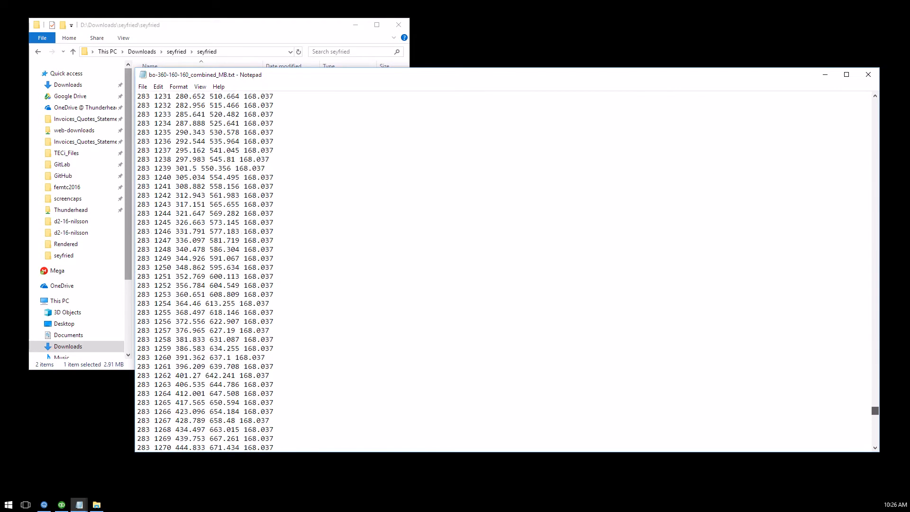
{"action": "scroll", "scroll_direction": "down", "scroll_amount": 3}
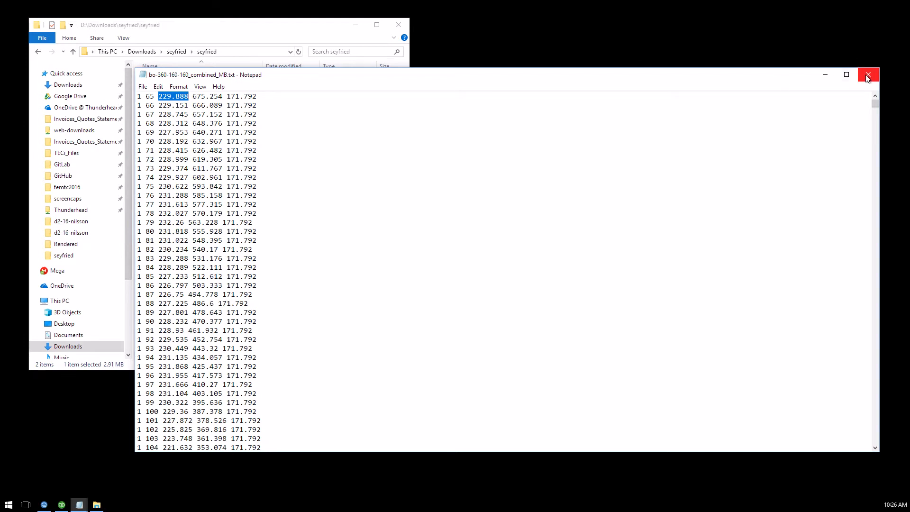
{"action": "left_click", "coordinate": [867, 74]}
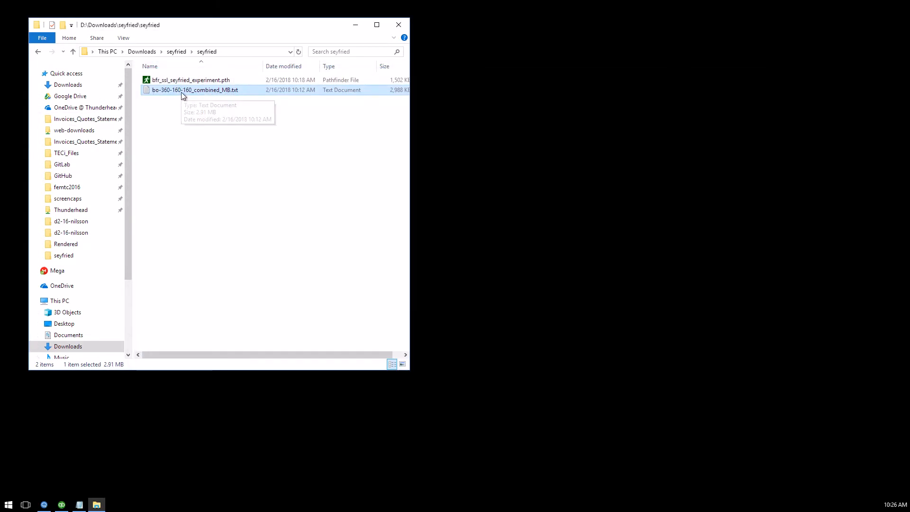
- Launch bfr_ssl_seyfried_experiment.pth in Pathfinder from the seyfried folder
{"action": "left_click", "coordinate": [191, 80]}
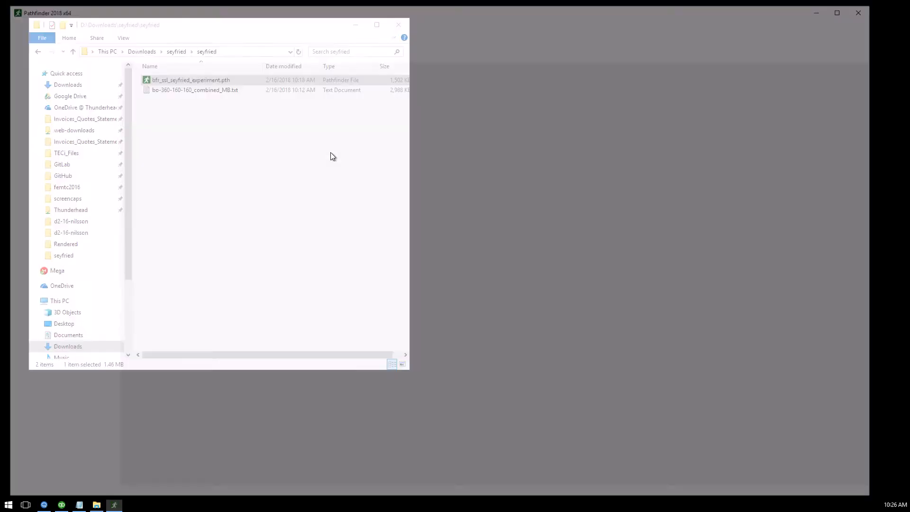
{"action": "double_click", "coordinate": [191, 80]}
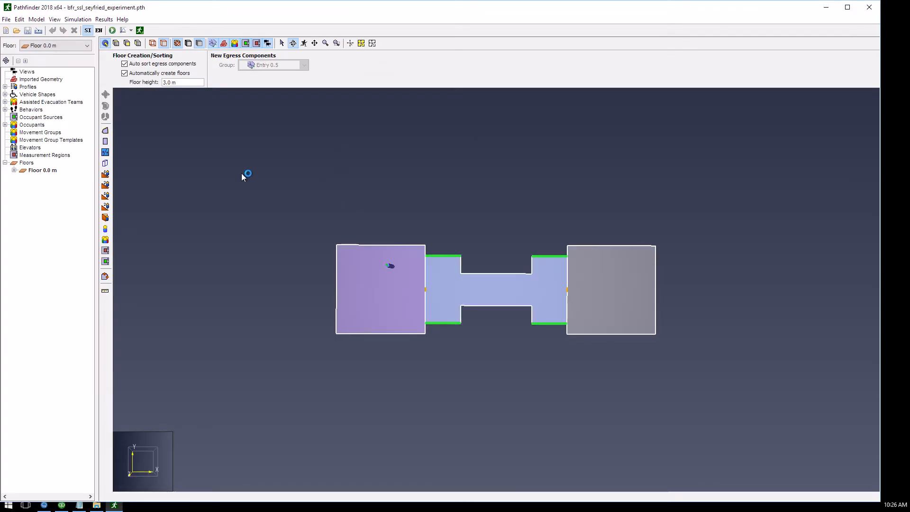
- Orbit to view the two rooms in perspective and collapse the Behaviors tree branch
{"action": "left_click_drag", "start_coordinate": [242, 177], "coordinate": [439, 243]}
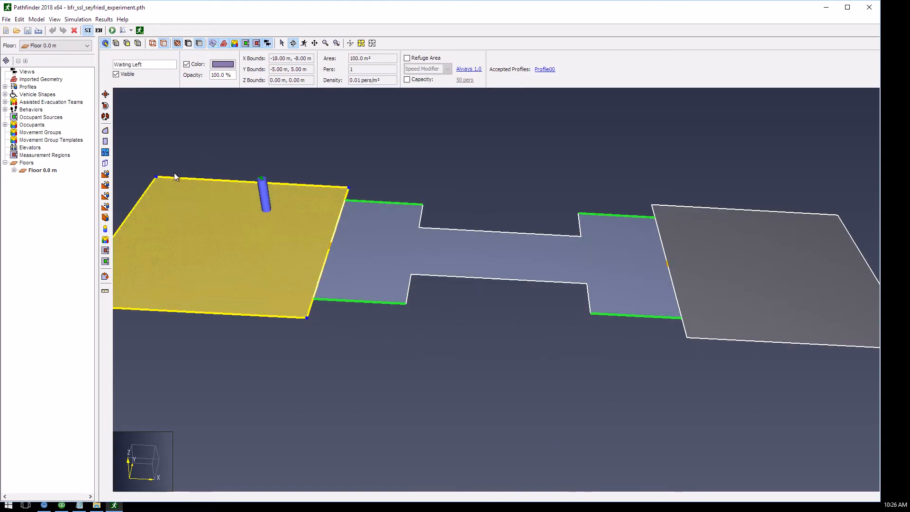
{"action": "mouse_move", "coordinate": [323, 207]}
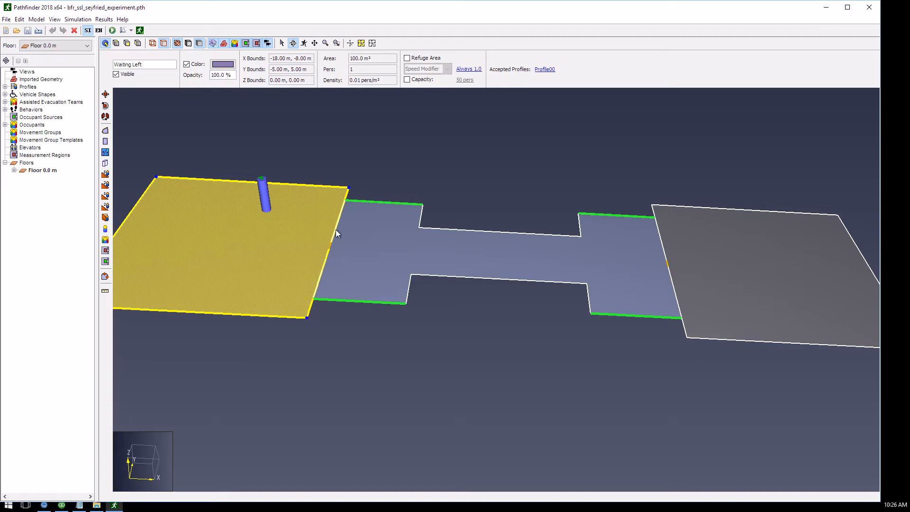
{"action": "mouse_move", "coordinate": [347, 217]}
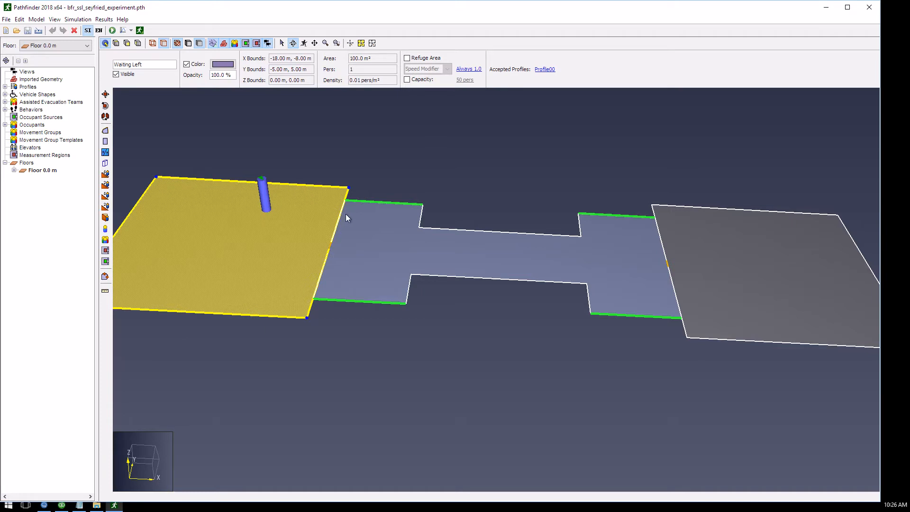
{"action": "mouse_move", "coordinate": [727, 262]}
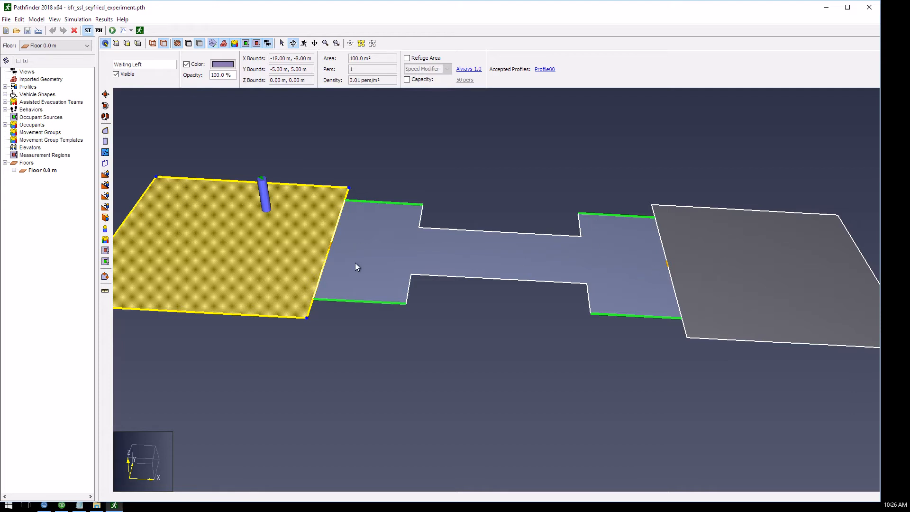
{"action": "mouse_move", "coordinate": [518, 260]}
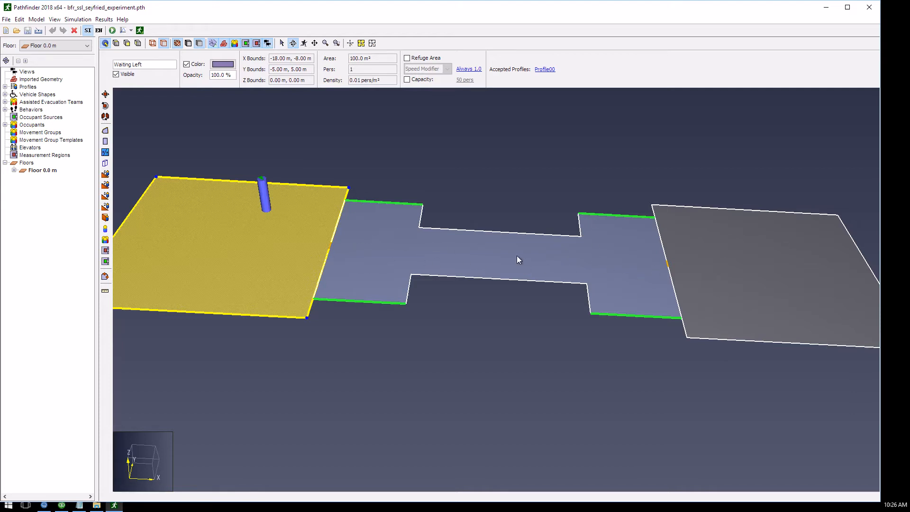
{"action": "mouse_move", "coordinate": [399, 323]}
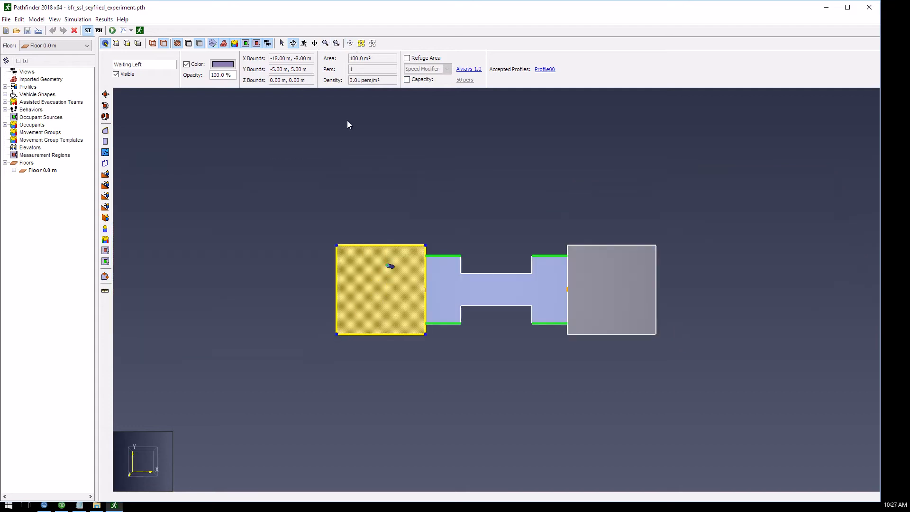
{"action": "mouse_move", "coordinate": [507, 348]}
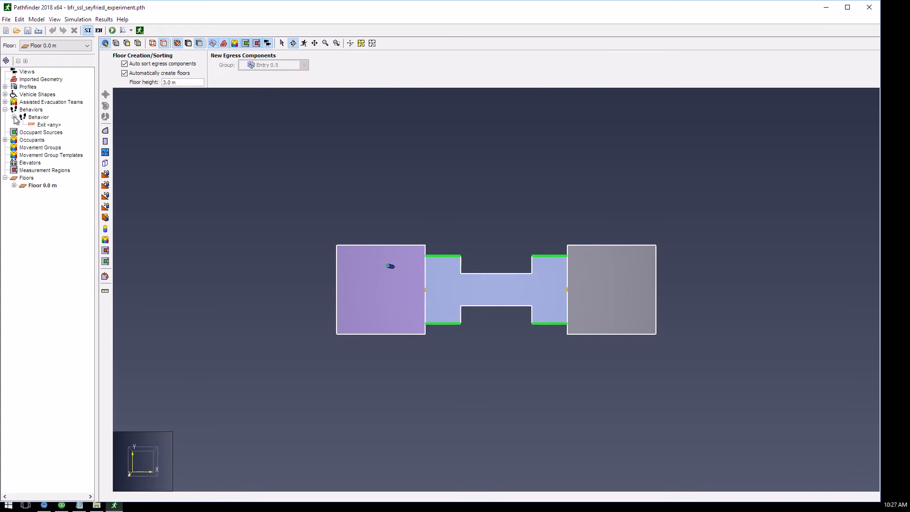
{"action": "left_click", "coordinate": [6, 109]}
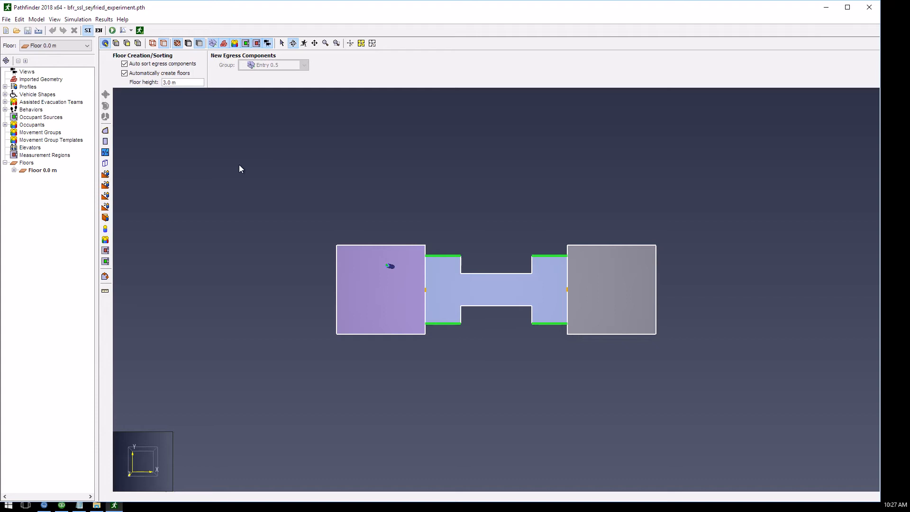
{"action": "mouse_move", "coordinate": [394, 269]}
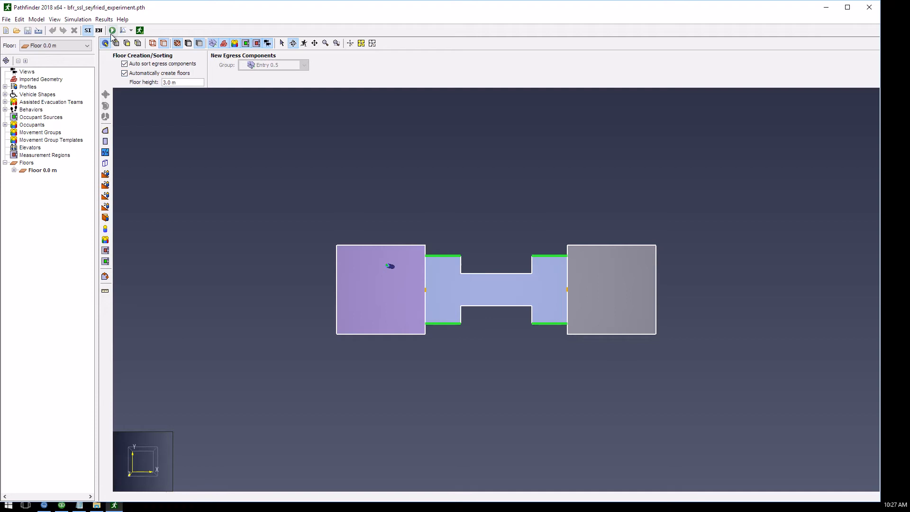
- Run the single-occupant simulation, play and stop its results, and dismiss the run summary
{"action": "left_click", "coordinate": [112, 31]}
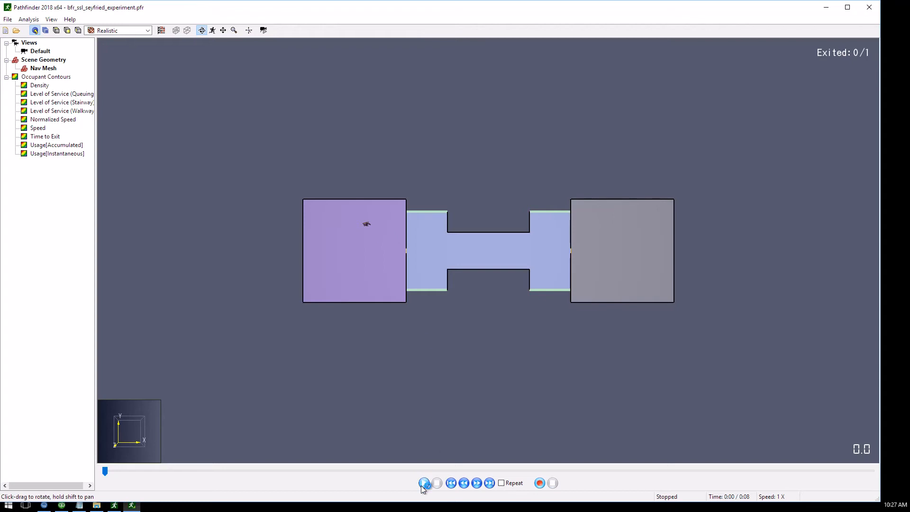
{"action": "left_click", "coordinate": [424, 482]}
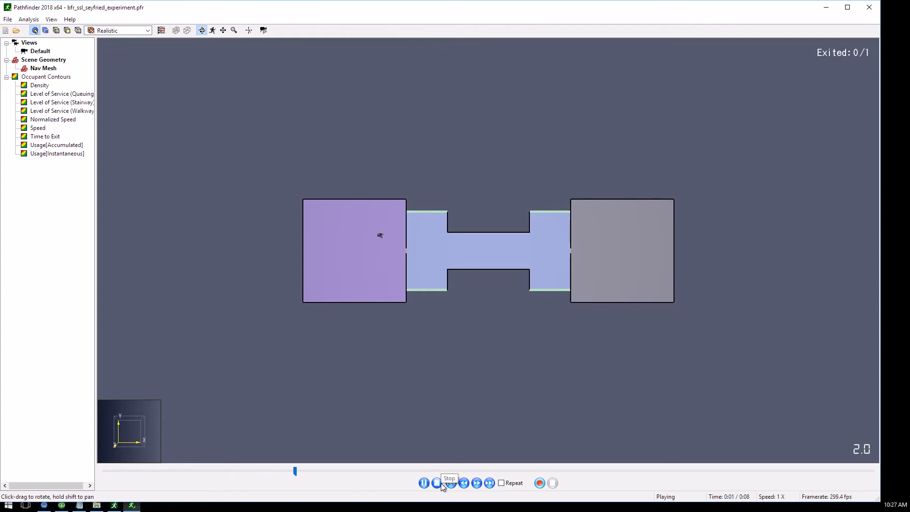
{"action": "left_click", "coordinate": [436, 482]}
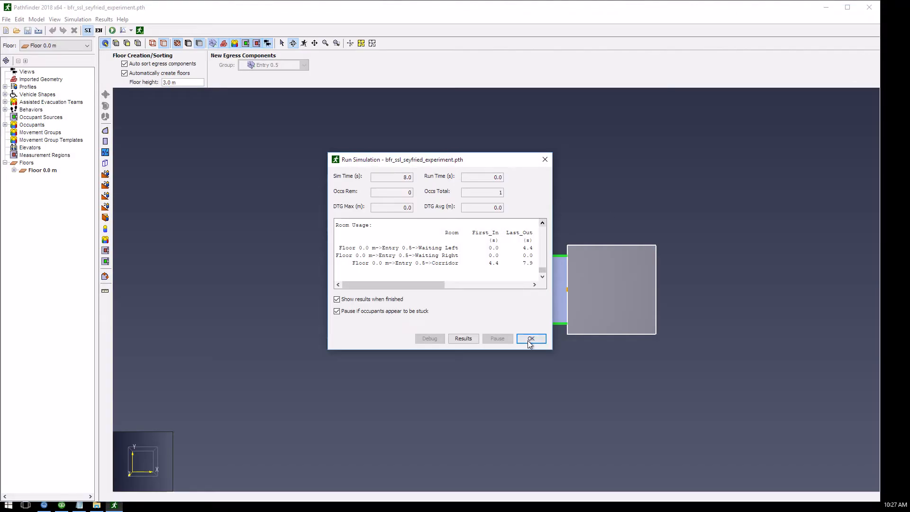
{"action": "left_click", "coordinate": [530, 338]}
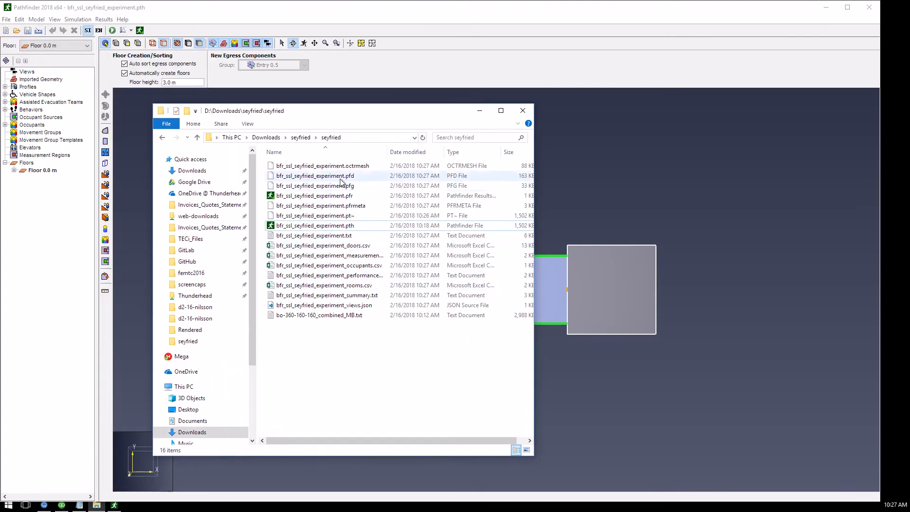
- Open bfr_ssl_seyfried_experiment.pfr in Visual Studio Code
{"action": "left_click", "coordinate": [318, 315]}
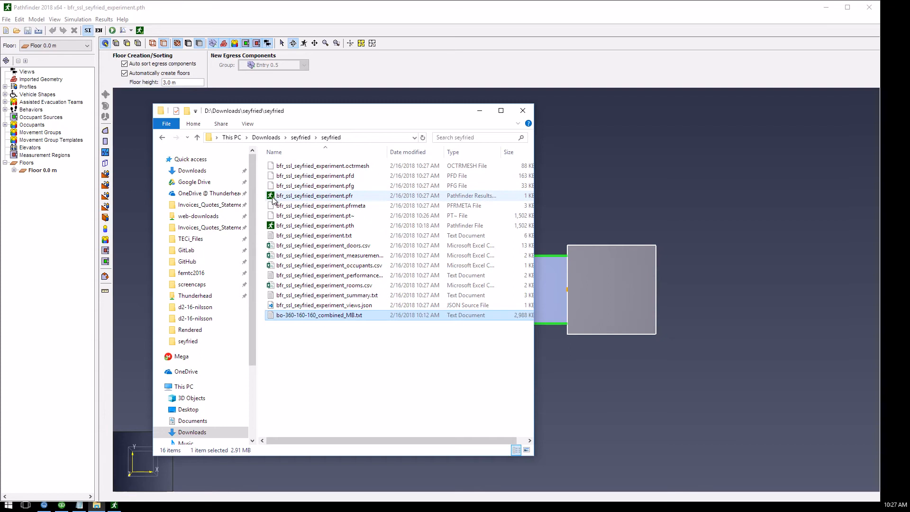
{"action": "right_click", "coordinate": [314, 196]}
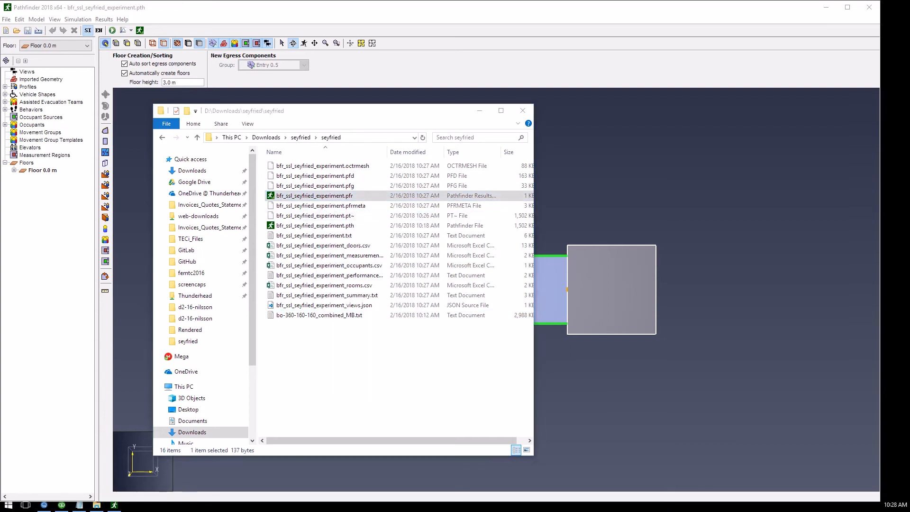
{"action": "double_click", "coordinate": [313, 195]}
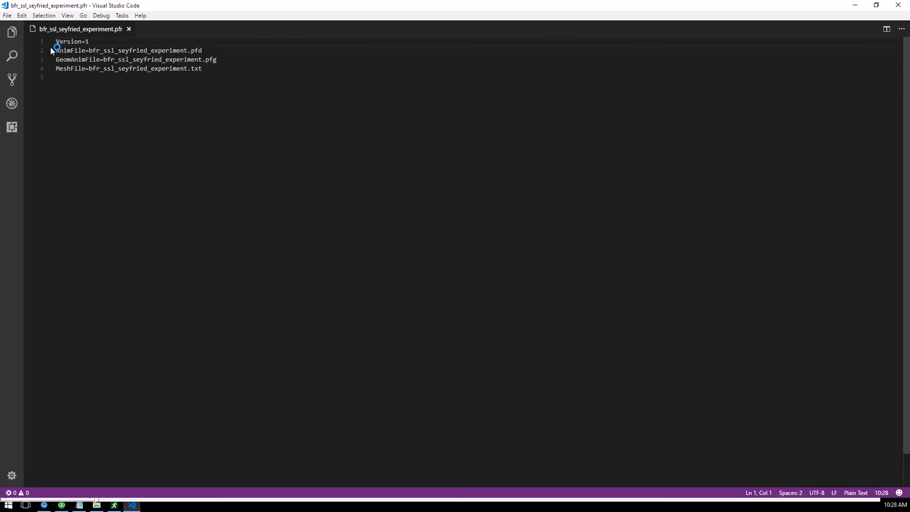
- Replace the AnimFile line with combined trajectory parameters, save, and reopen the .pfr results
{"action": "left_click_drag", "start_coordinate": [55, 50], "coordinate": [168, 50]}
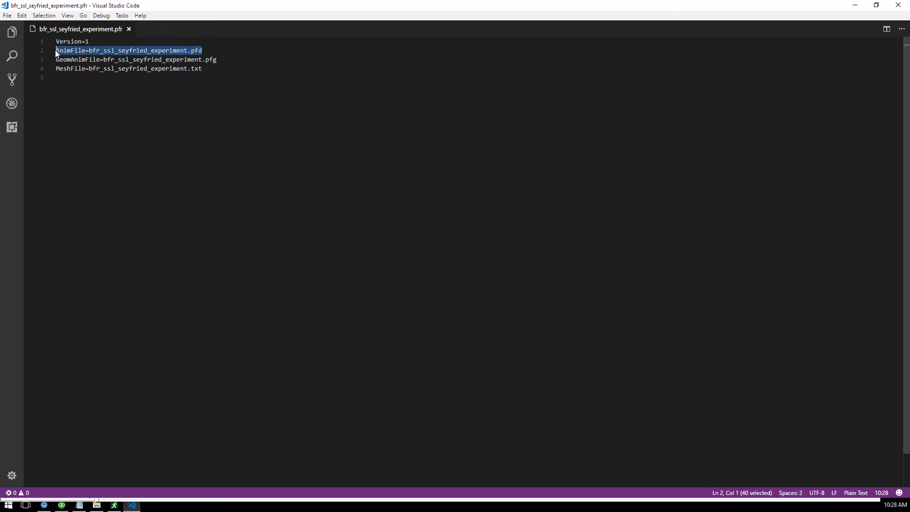
{"action": "key", "text": "Delete"}
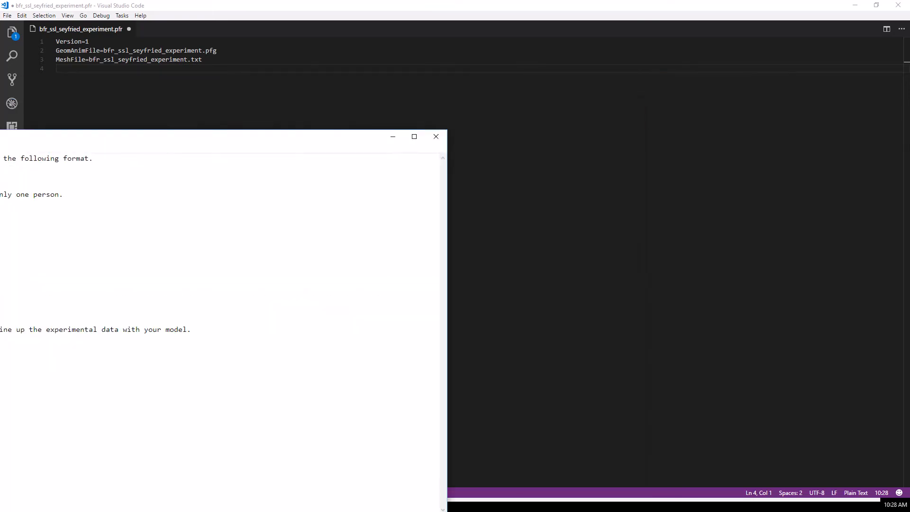
{"action": "left_click", "coordinate": [436, 136]}
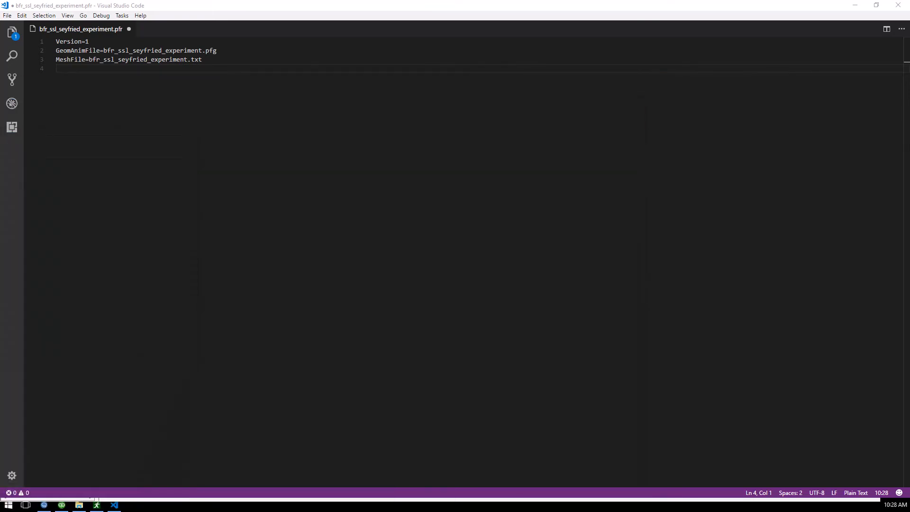
{"action": "mouse_move", "coordinate": [196, 215]}
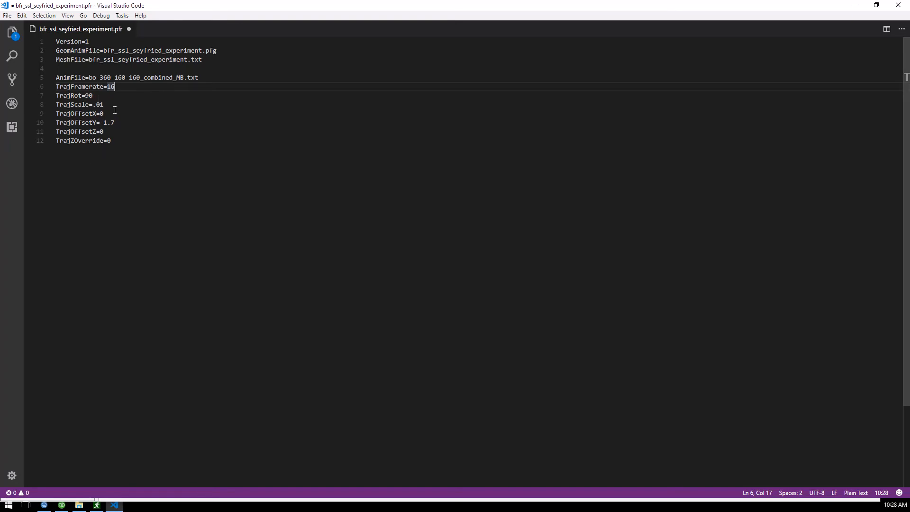
{"action": "left_click", "coordinate": [87, 95]}
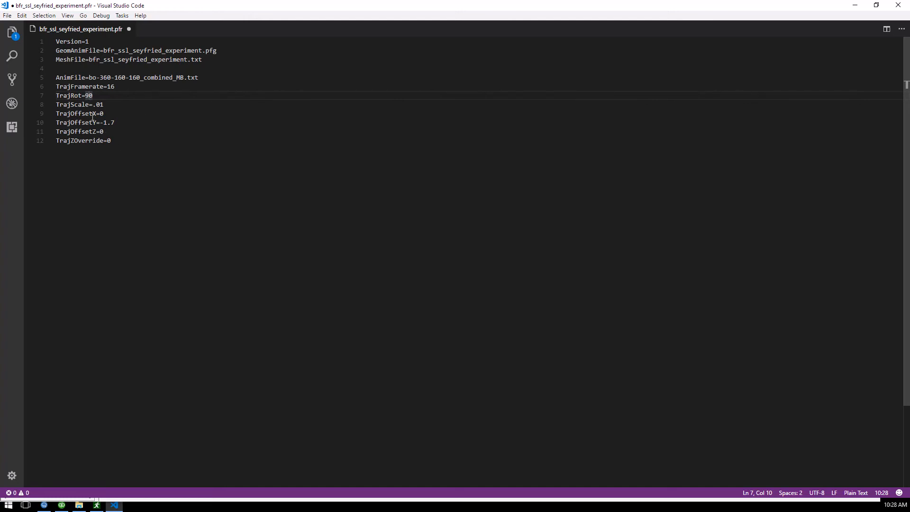
{"action": "mouse_move", "coordinate": [67, 104]}
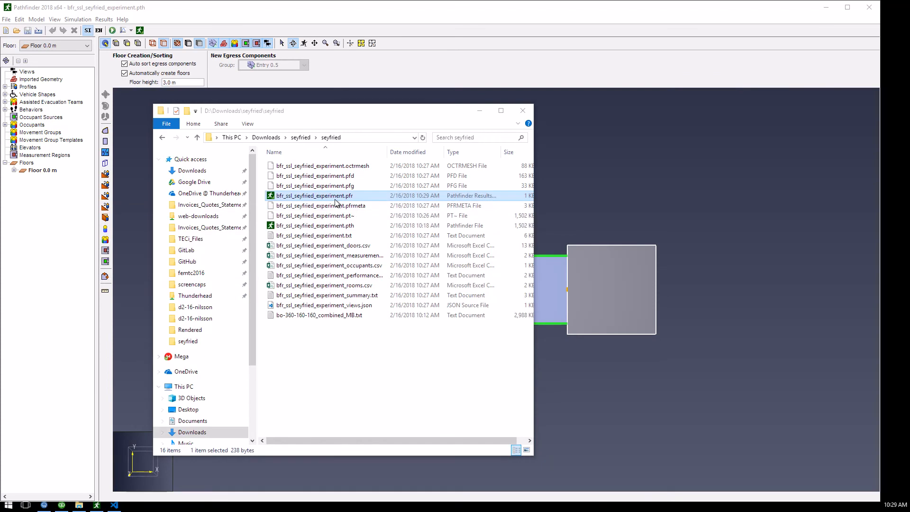
{"action": "double_click", "coordinate": [315, 194]}
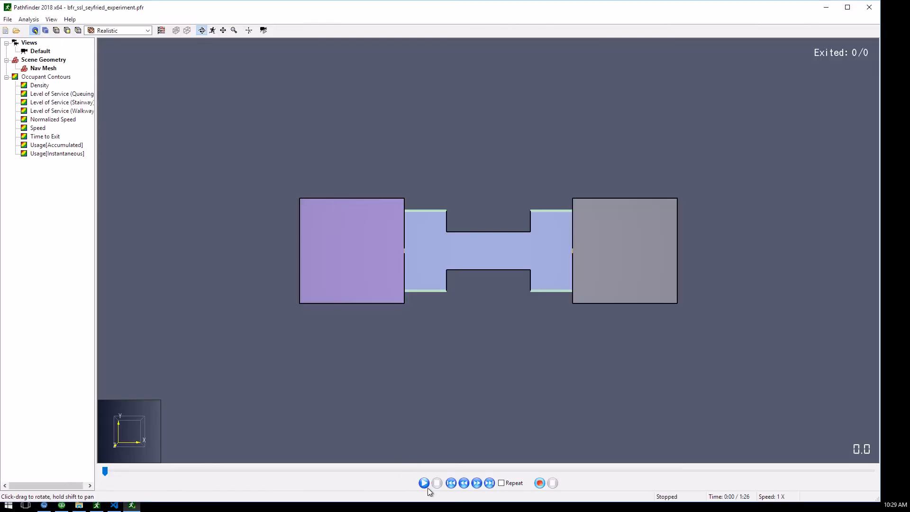
- Play the trajectories with occupants shown as disks, raising then lowering playback speed
{"action": "left_click", "coordinate": [424, 482]}
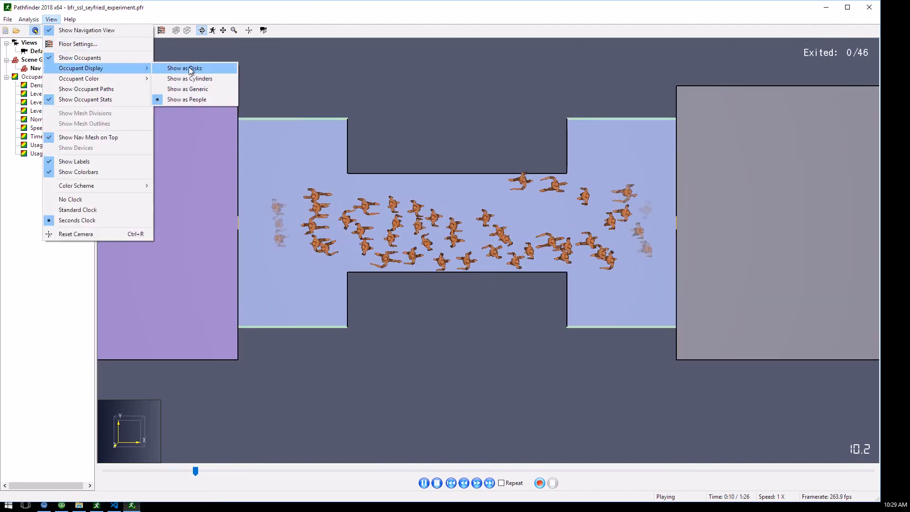
{"action": "left_click", "coordinate": [185, 67]}
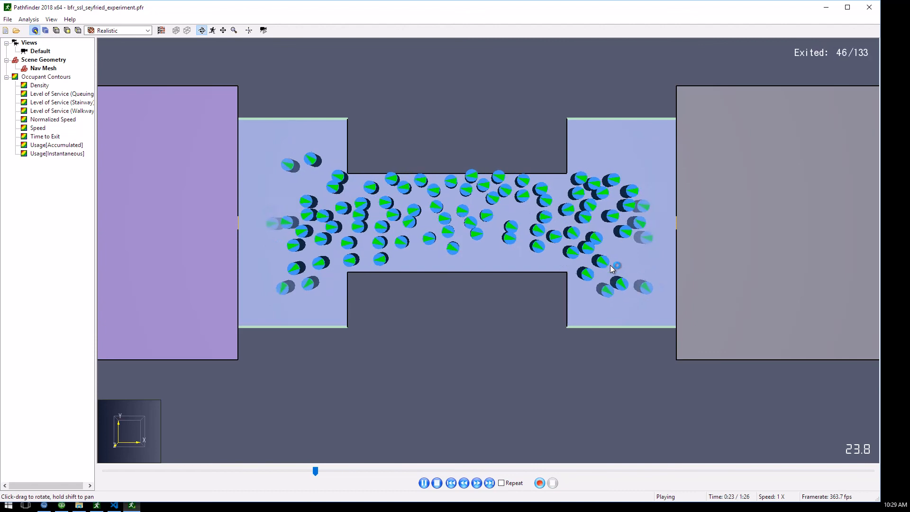
{"action": "mouse_move", "coordinate": [491, 355]}
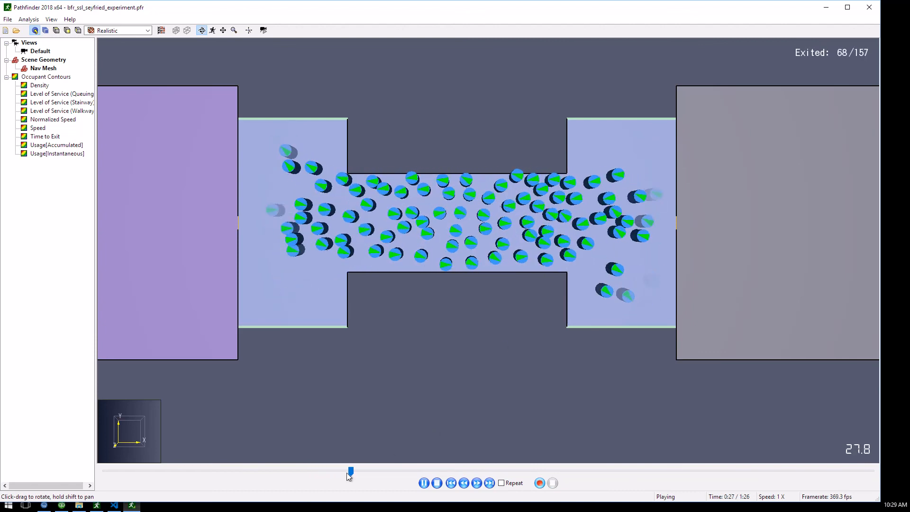
{"action": "left_click", "coordinate": [475, 483]}
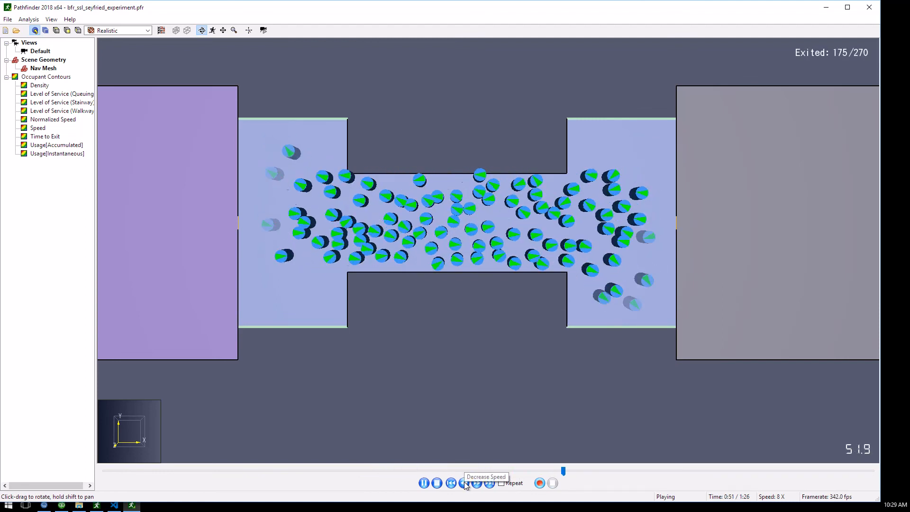
{"action": "left_click", "coordinate": [465, 483]}
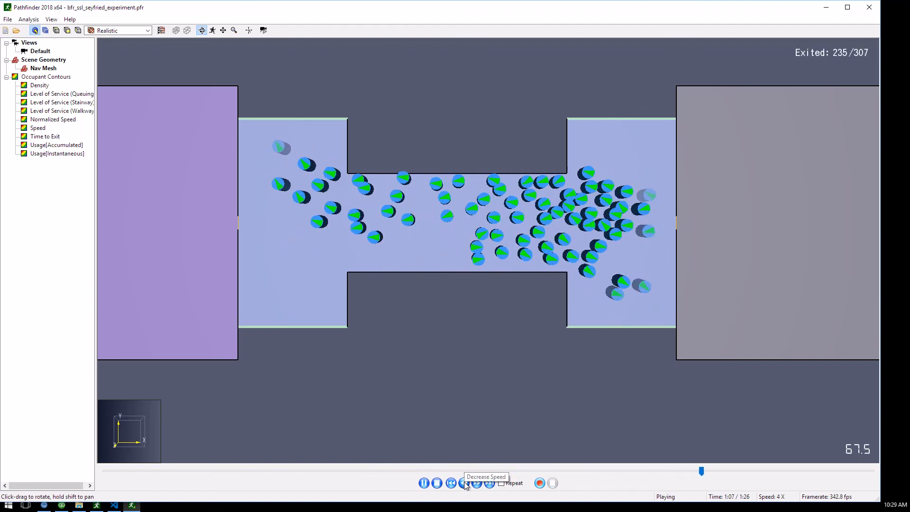